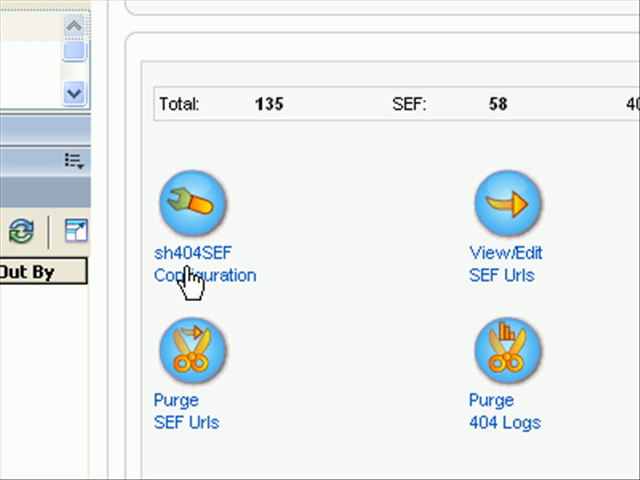
{"action": "mouse_move", "coordinate": [244, 262]}
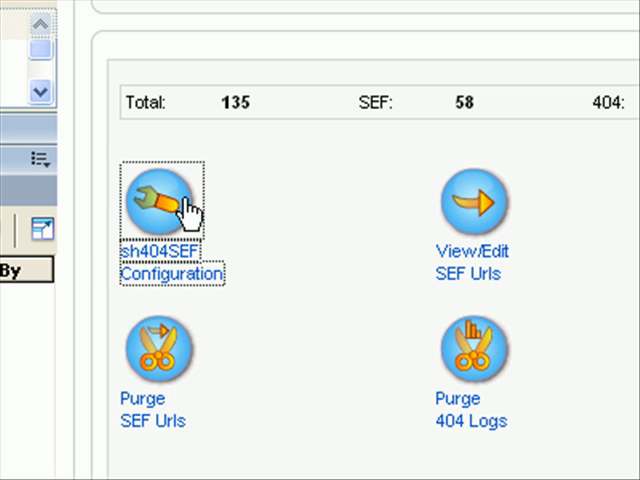
Switch the sh404SEF control panel to extended display with all parameters.
{"action": "left_click", "coordinate": [160, 200]}
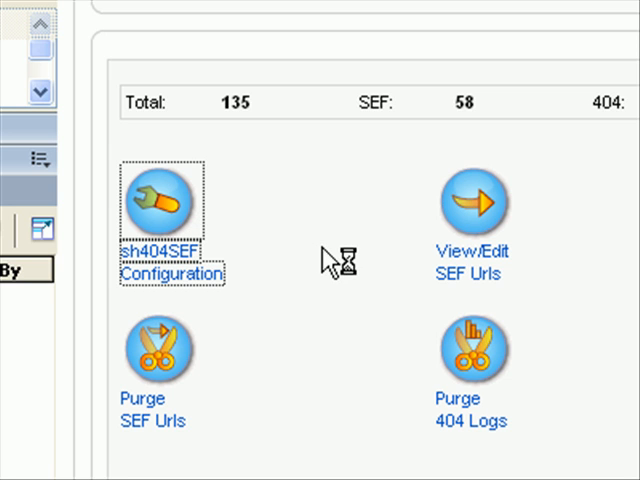
{"action": "mouse_move", "coordinate": [458, 288]}
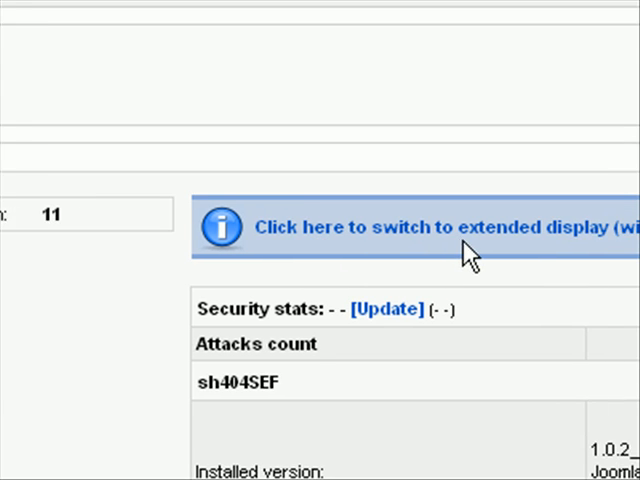
{"action": "scroll", "scroll_direction": "right", "scroll_amount": 3}
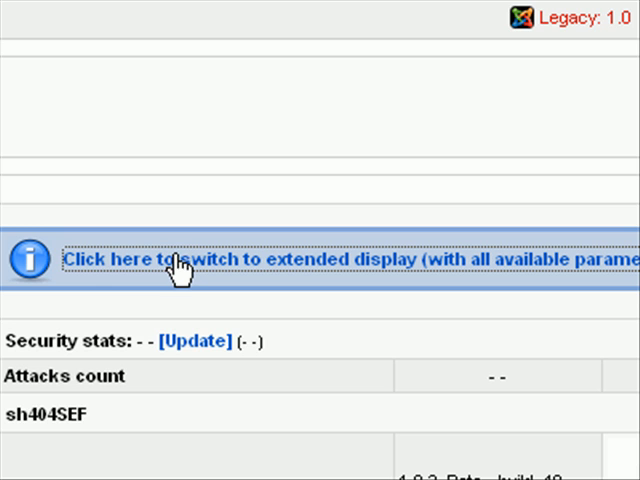
{"action": "left_click", "coordinate": [180, 260]}
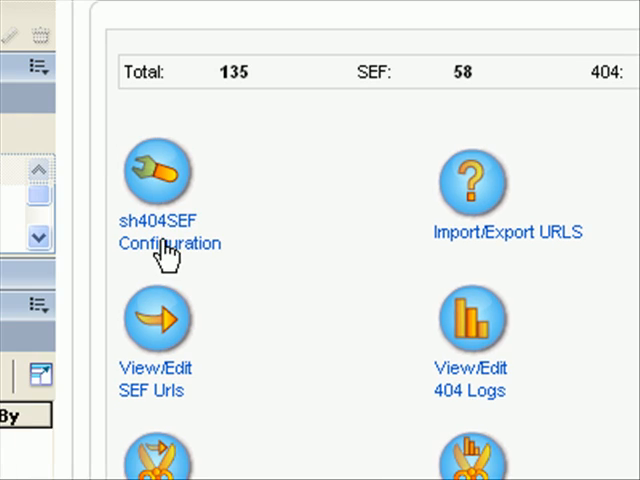
Bring up the sh404SEF Configuration page on its Advanced settings.
{"action": "left_click", "coordinate": [170, 176]}
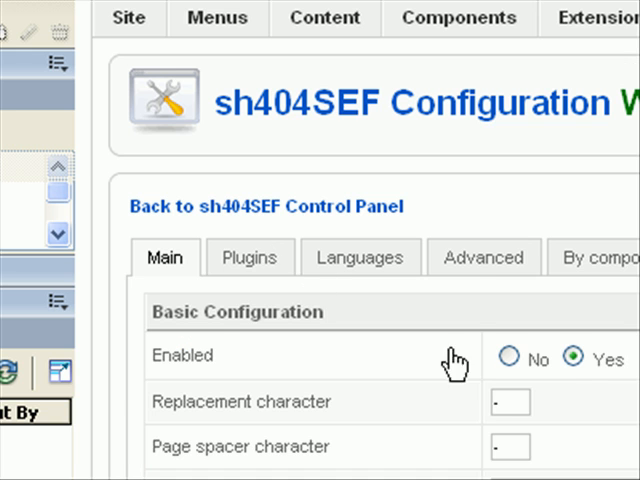
{"action": "scroll", "scroll_direction": "down", "scroll_amount": 3}
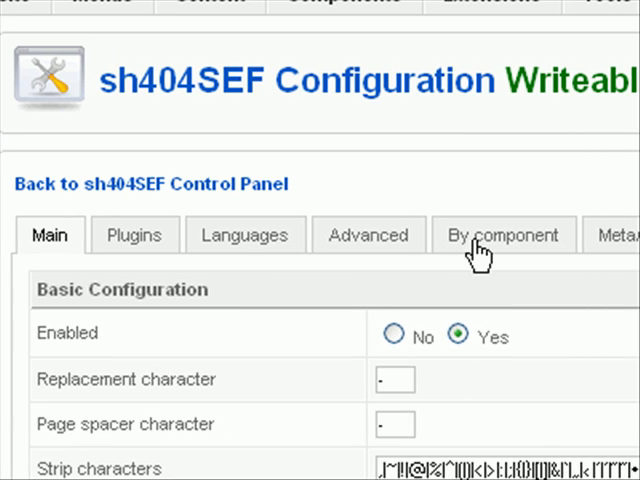
{"action": "left_click", "coordinate": [368, 234]}
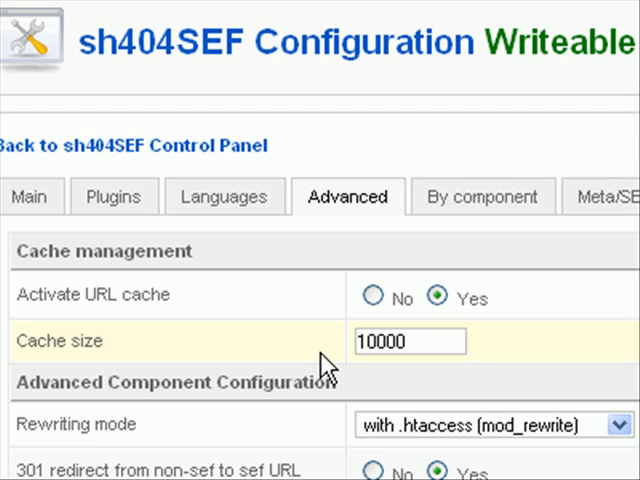
{"action": "scroll", "scroll_direction": "down", "scroll_amount": 3}
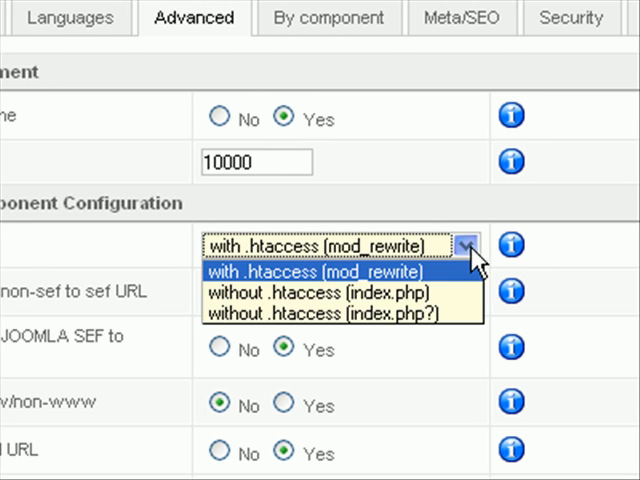
{"action": "mouse_move", "coordinate": [338, 292]}
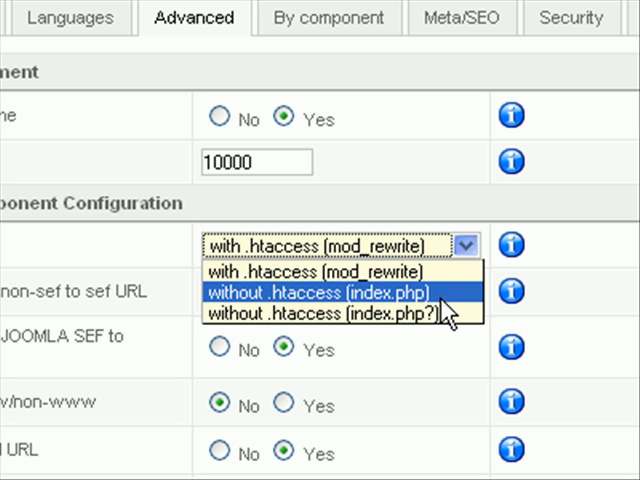
{"action": "mouse_move", "coordinate": [316, 272]}
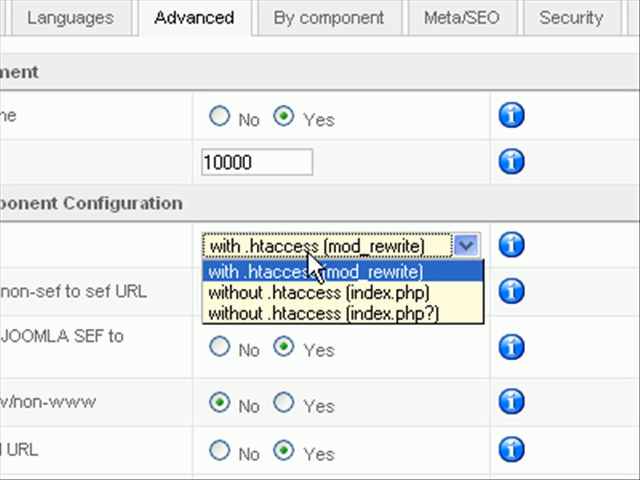
{"action": "mouse_move", "coordinate": [430, 312]}
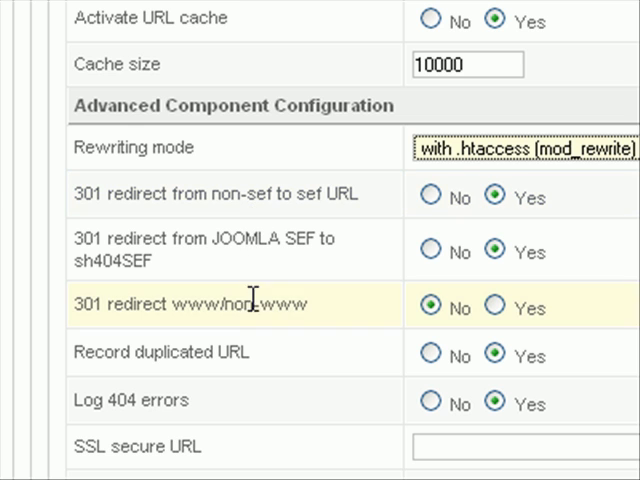
{"action": "mouse_move", "coordinate": [364, 328]}
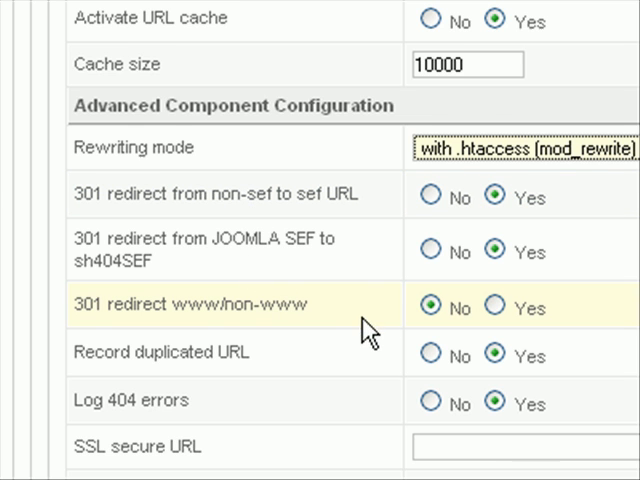
Scroll through the Advanced options covering 301 redirects, 404 logging, URL encoding and debug logging.
{"action": "scroll", "scroll_direction": "down", "scroll_amount": 3}
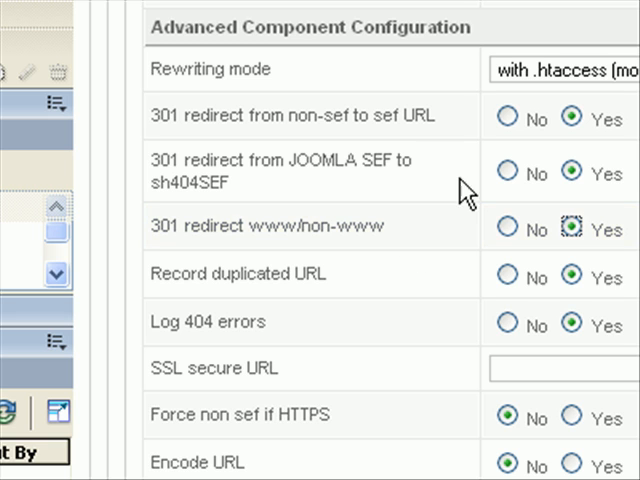
{"action": "scroll", "scroll_direction": "down", "scroll_amount": 3}
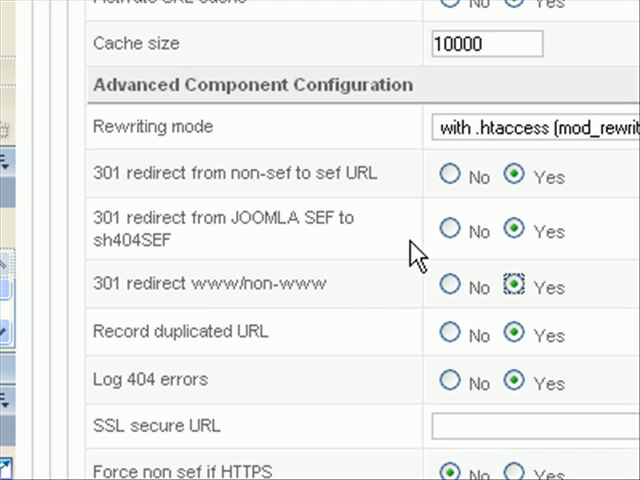
{"action": "mouse_move", "coordinate": [370, 300]}
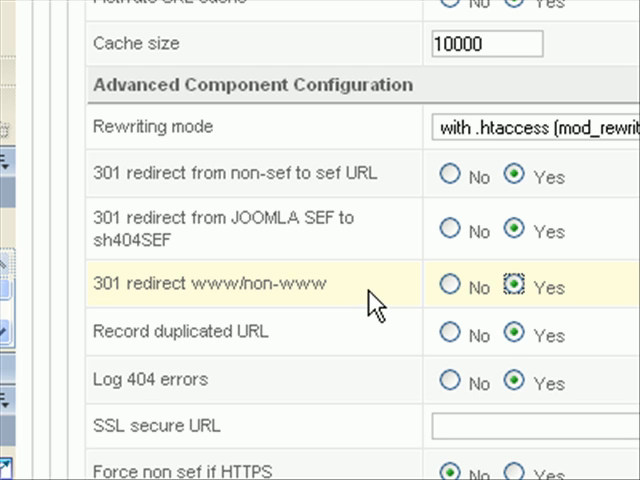
{"action": "mouse_move", "coordinate": [352, 288]}
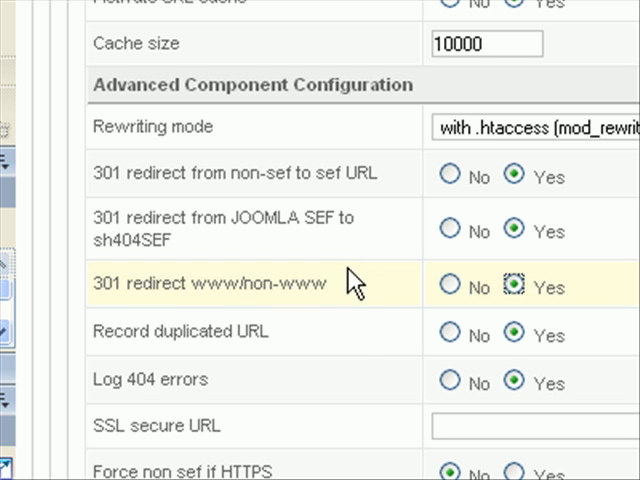
{"action": "scroll", "scroll_direction": "down", "scroll_amount": 3}
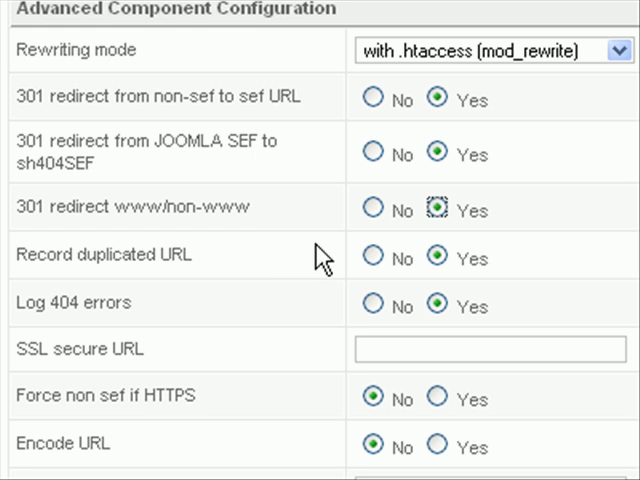
{"action": "mouse_move", "coordinate": [280, 292]}
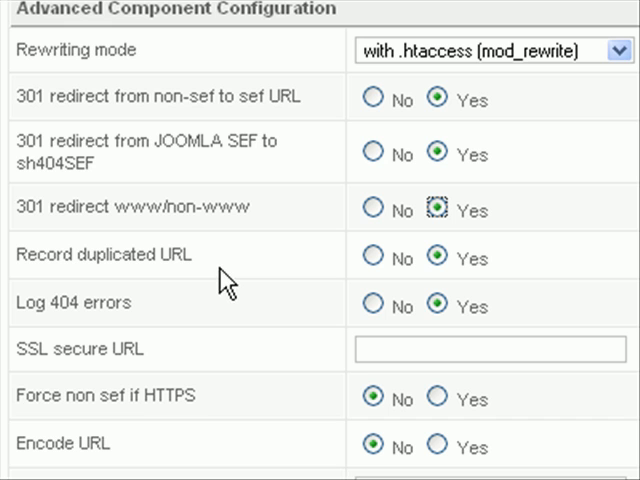
{"action": "scroll", "scroll_direction": "down", "scroll_amount": 3}
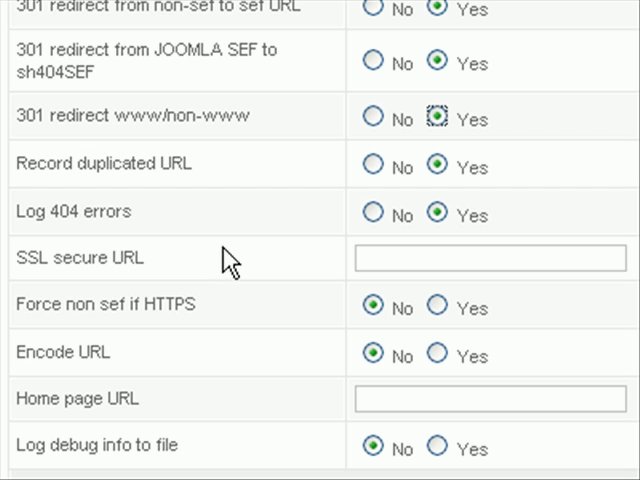
{"action": "mouse_move", "coordinate": [216, 216]}
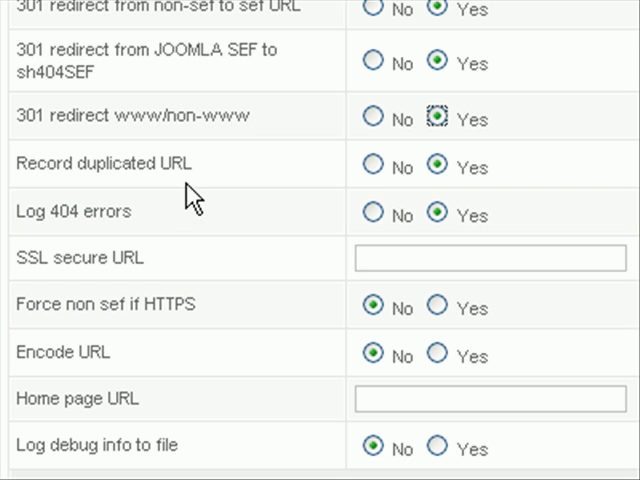
{"action": "scroll", "scroll_direction": "down", "scroll_amount": 3}
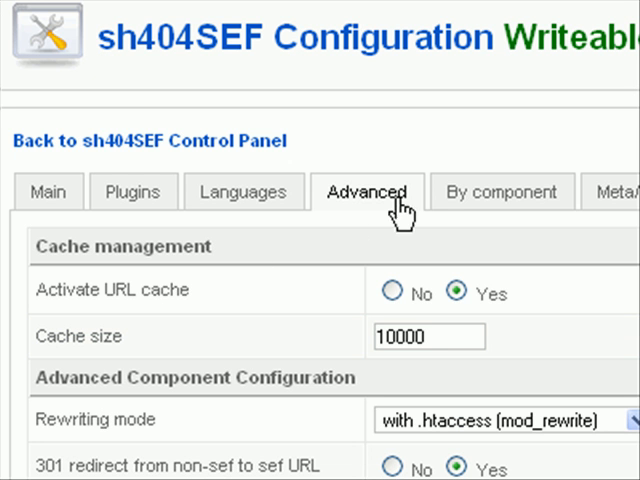
{"action": "mouse_move", "coordinate": [480, 236]}
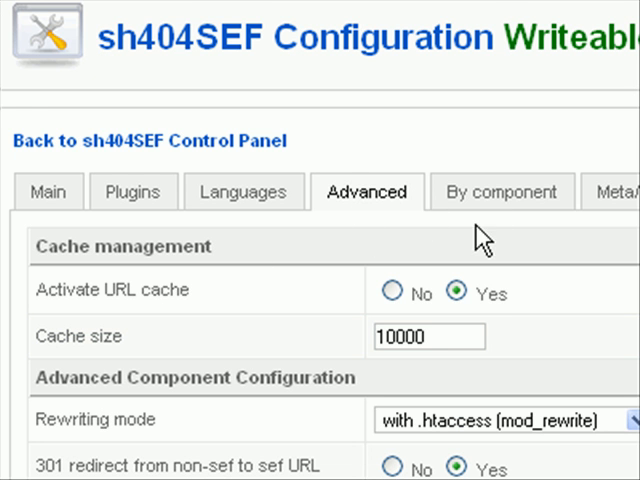